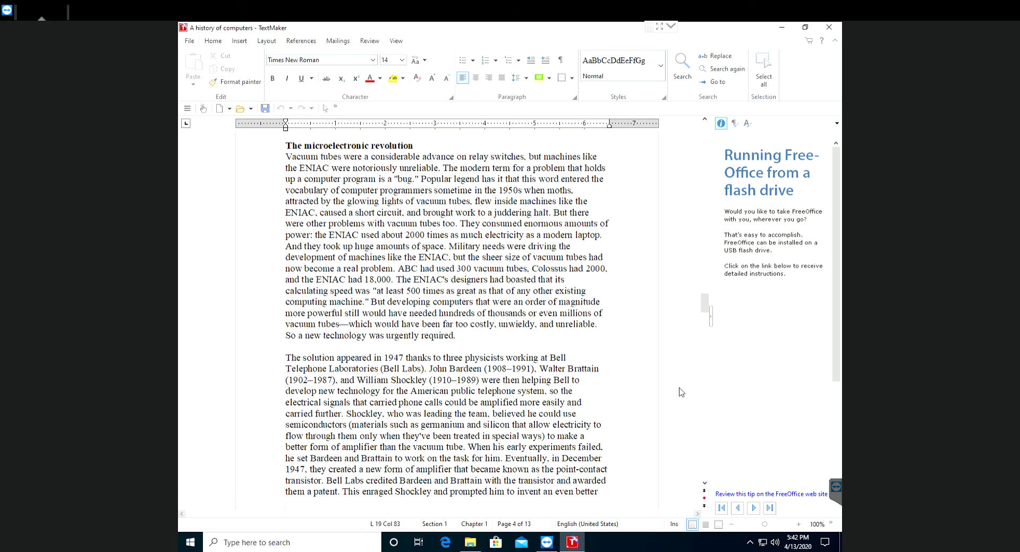
{"action": "mouse_move", "coordinate": [684, 353]}
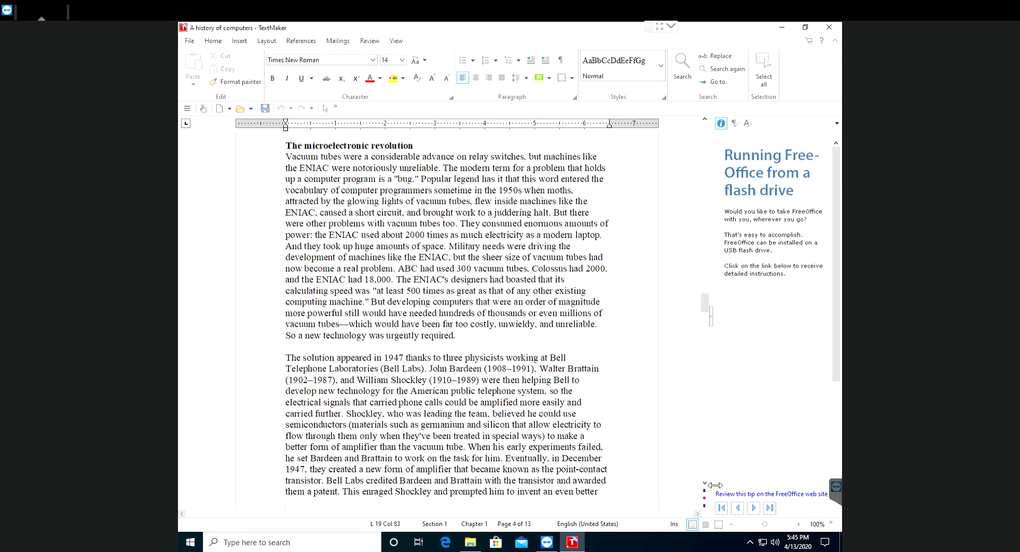
{"action": "scroll", "scroll_direction": "down", "scroll_amount": 3}
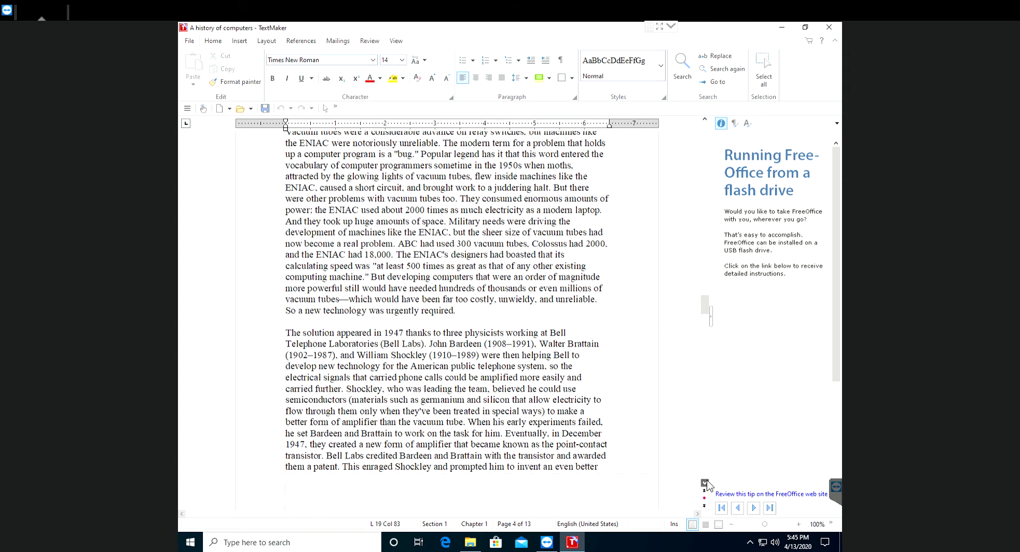
{"action": "scroll", "scroll_direction": "down", "scroll_amount": 3}
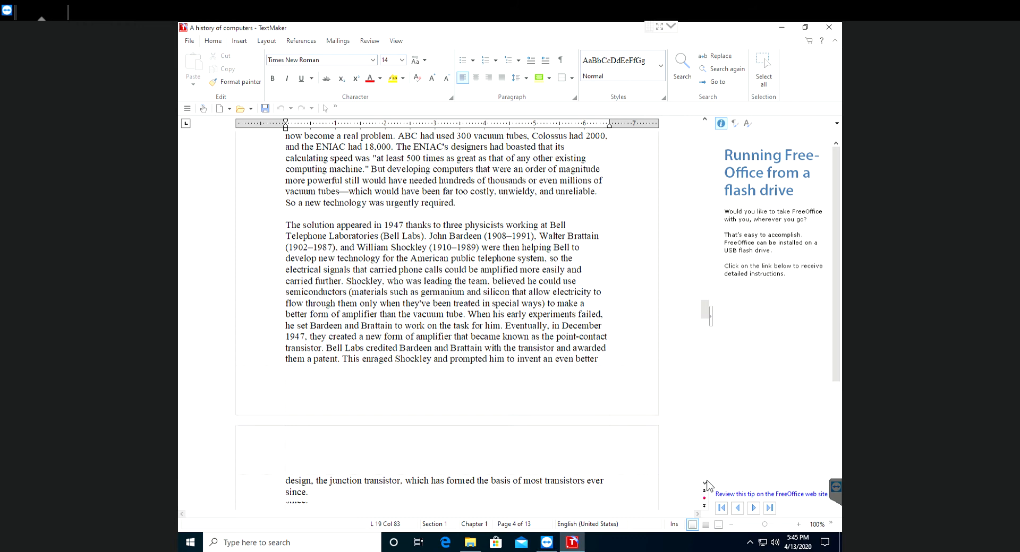
{"action": "scroll", "scroll_direction": "down", "scroll_amount": 3}
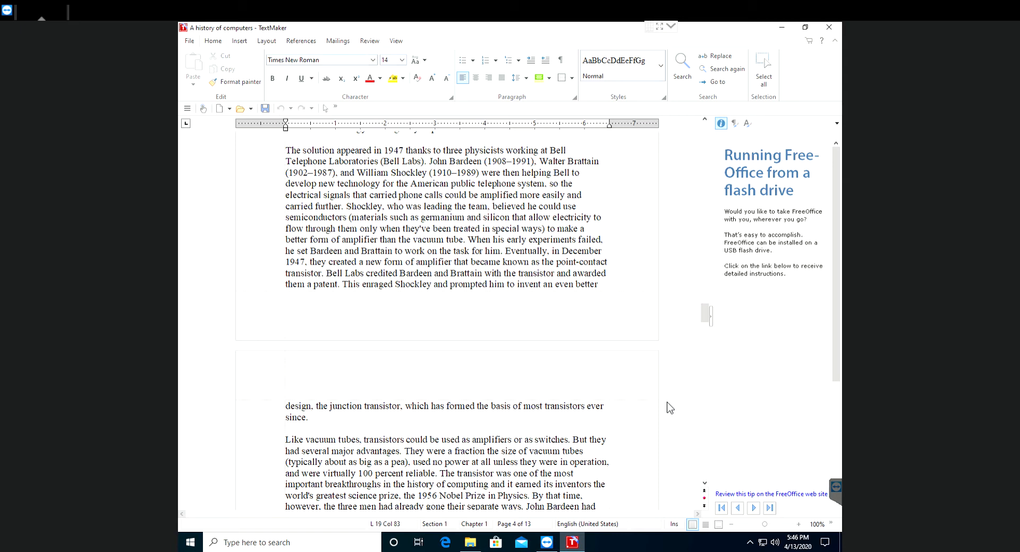
{"action": "mouse_move", "coordinate": [705, 495]}
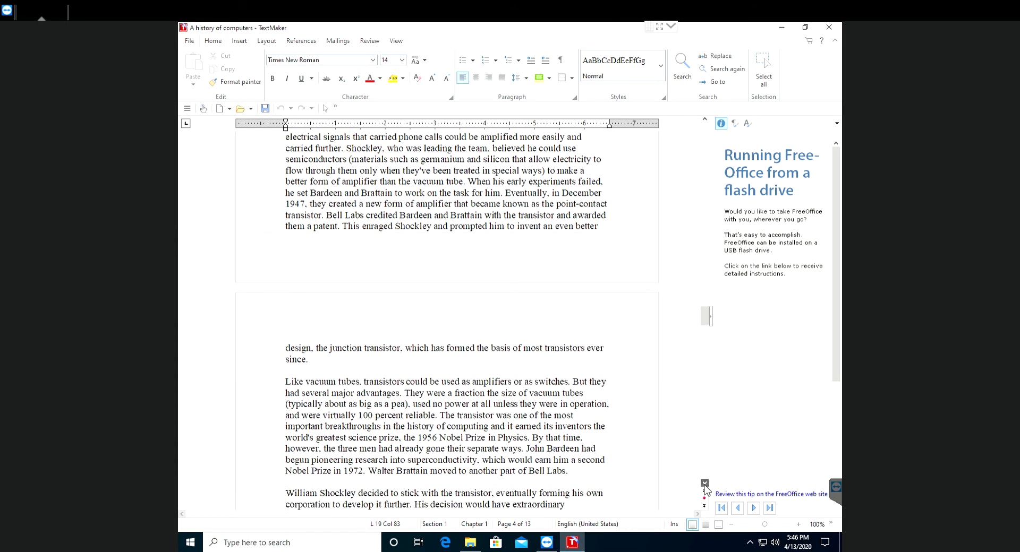
{"action": "scroll", "scroll_direction": "down", "scroll_amount": 3}
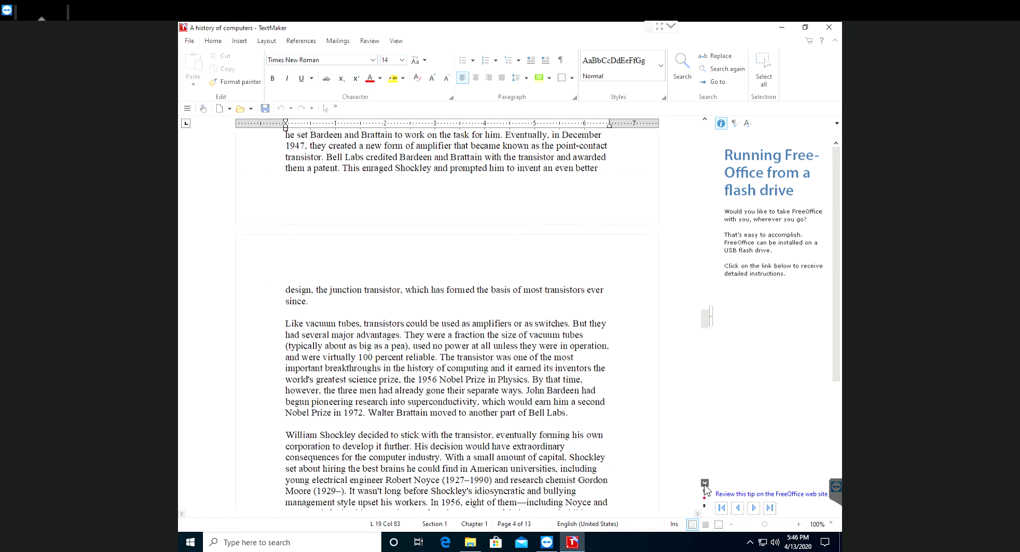
{"action": "scroll", "scroll_direction": "down", "scroll_amount": 3}
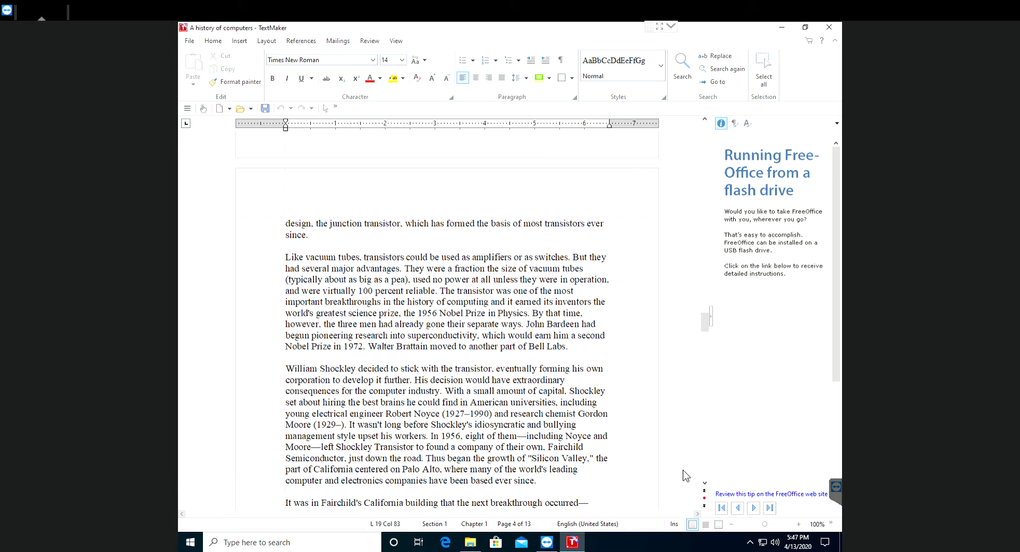
{"action": "mouse_move", "coordinate": [707, 486]}
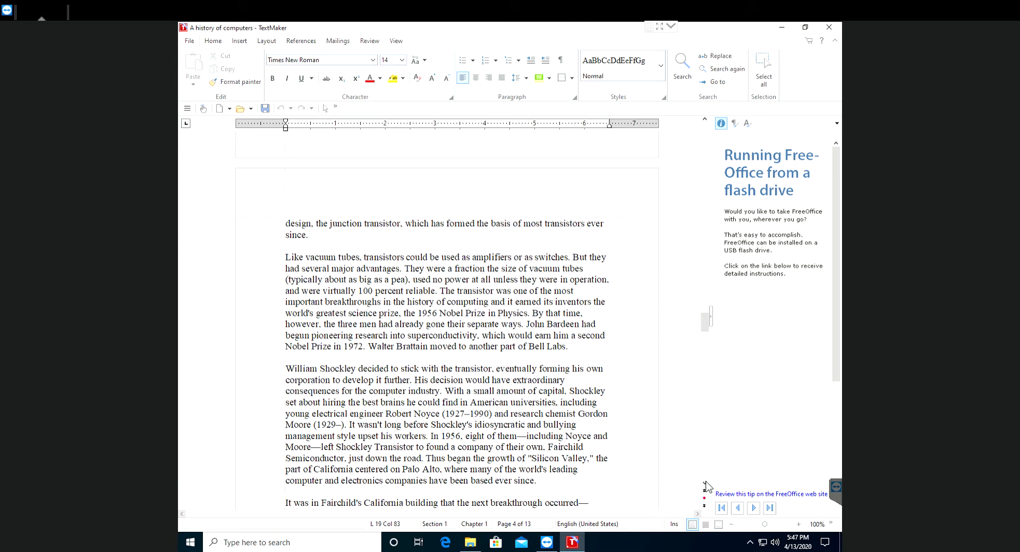
{"action": "scroll", "scroll_direction": "down", "scroll_amount": 3}
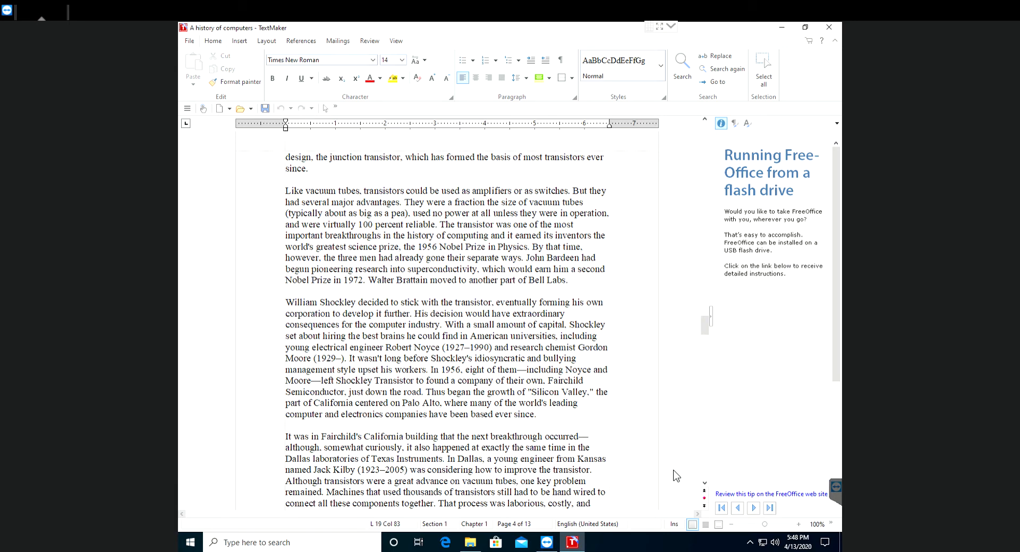
{"action": "mouse_move", "coordinate": [712, 489]}
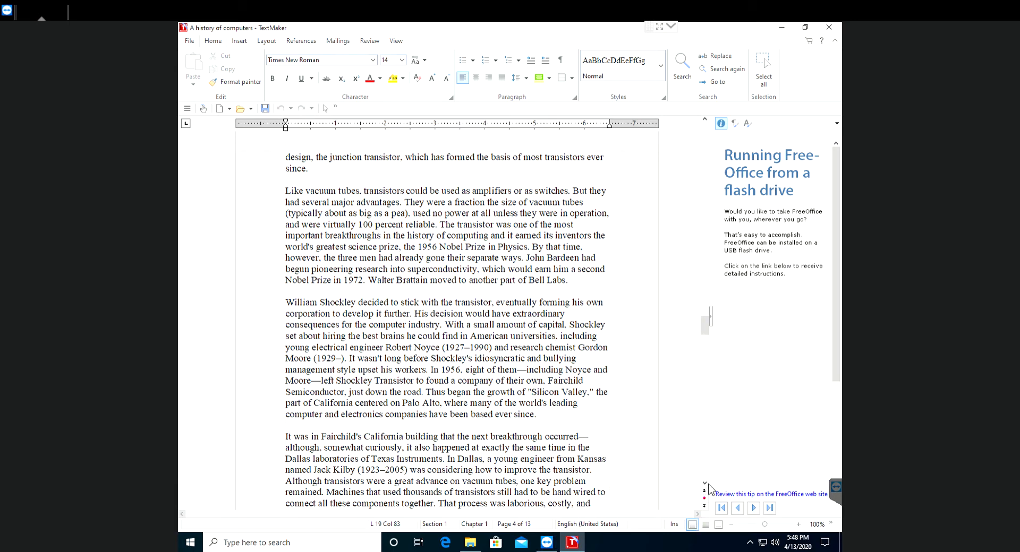
{"action": "scroll", "scroll_direction": "down", "scroll_amount": 3}
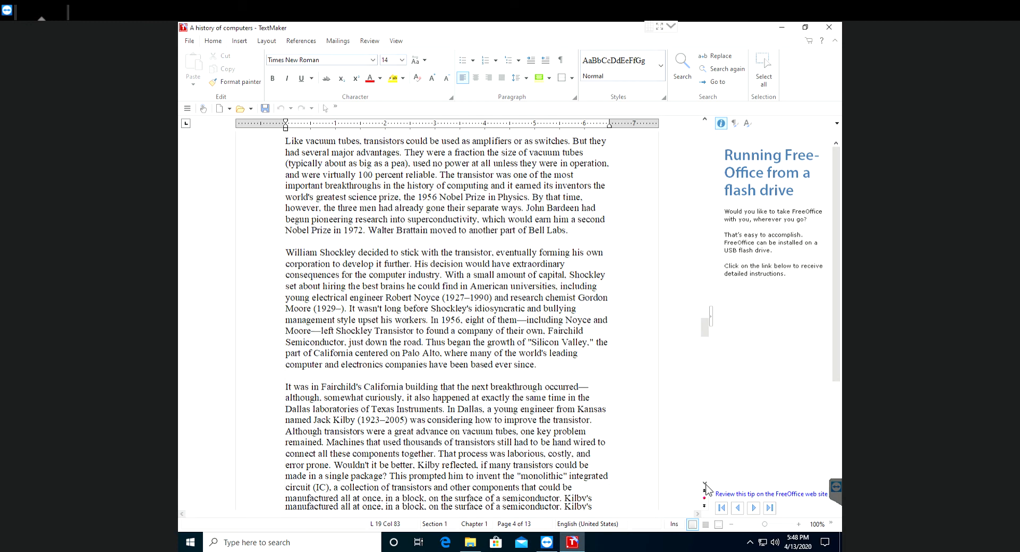
{"action": "scroll", "scroll_direction": "down", "scroll_amount": 3}
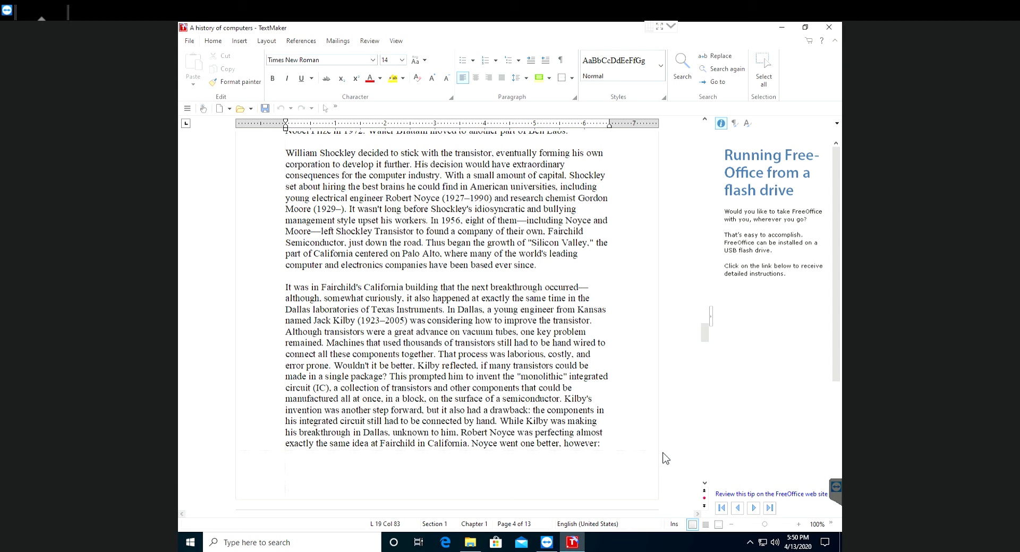
{"action": "mouse_move", "coordinate": [700, 490]}
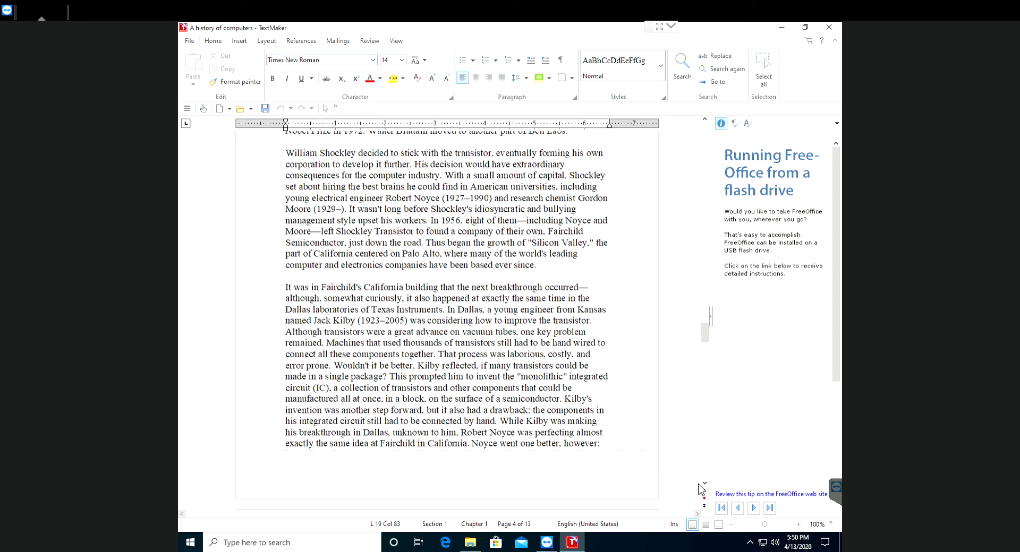
{"action": "scroll", "scroll_direction": "down", "scroll_amount": 3}
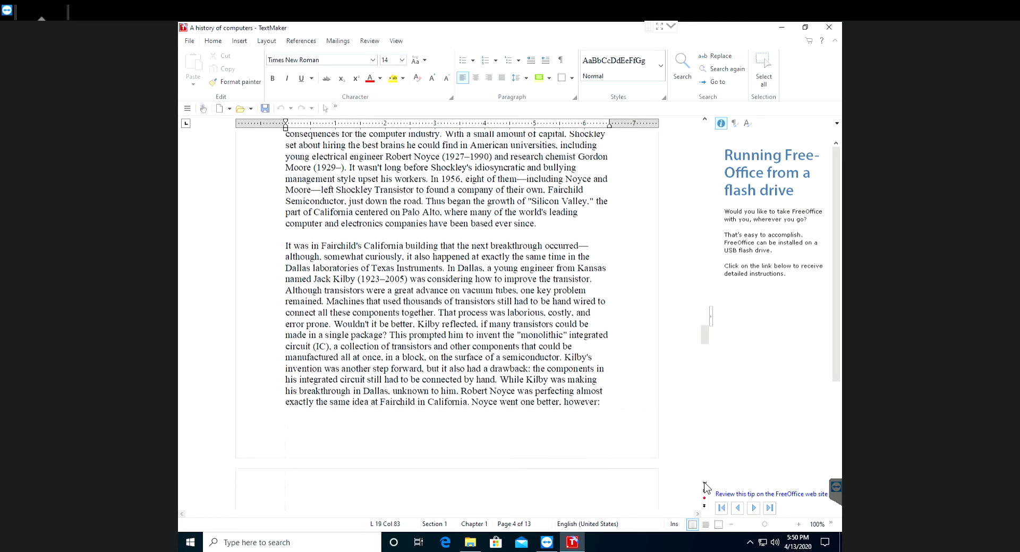
{"action": "scroll", "scroll_direction": "down", "scroll_amount": 3}
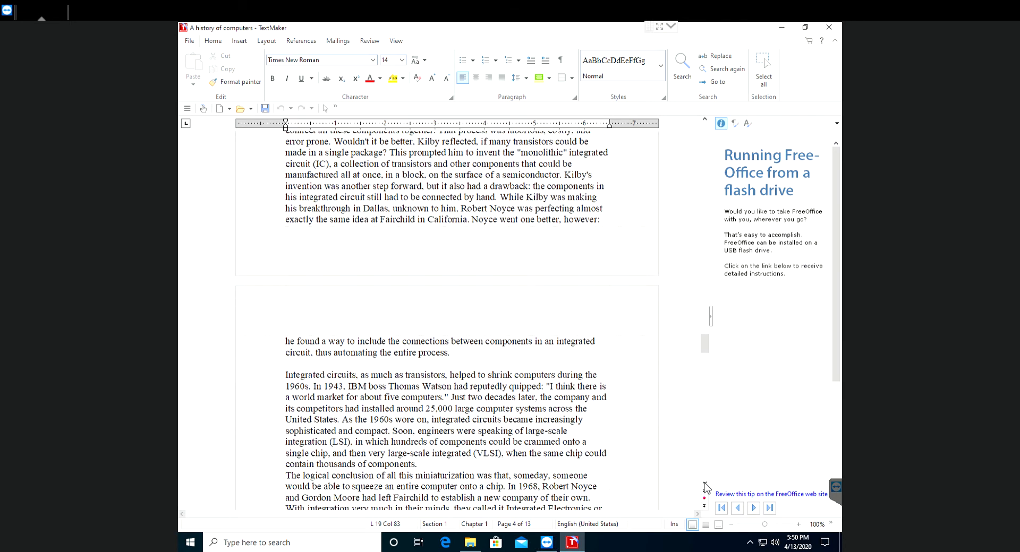
{"action": "scroll", "scroll_direction": "down", "scroll_amount": 3}
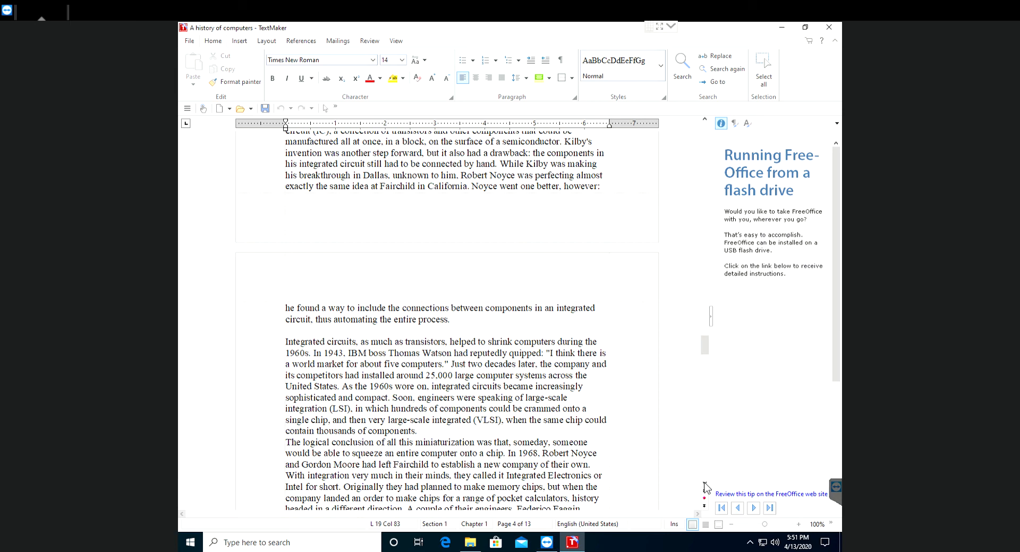
{"action": "scroll", "scroll_direction": "down", "scroll_amount": 3}
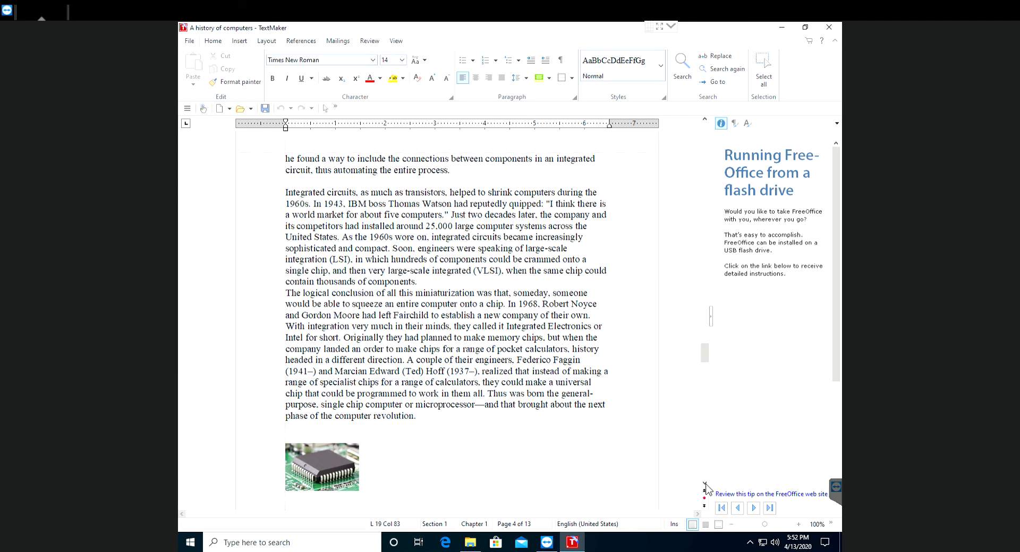
{"action": "scroll", "scroll_direction": "down", "scroll_amount": 3}
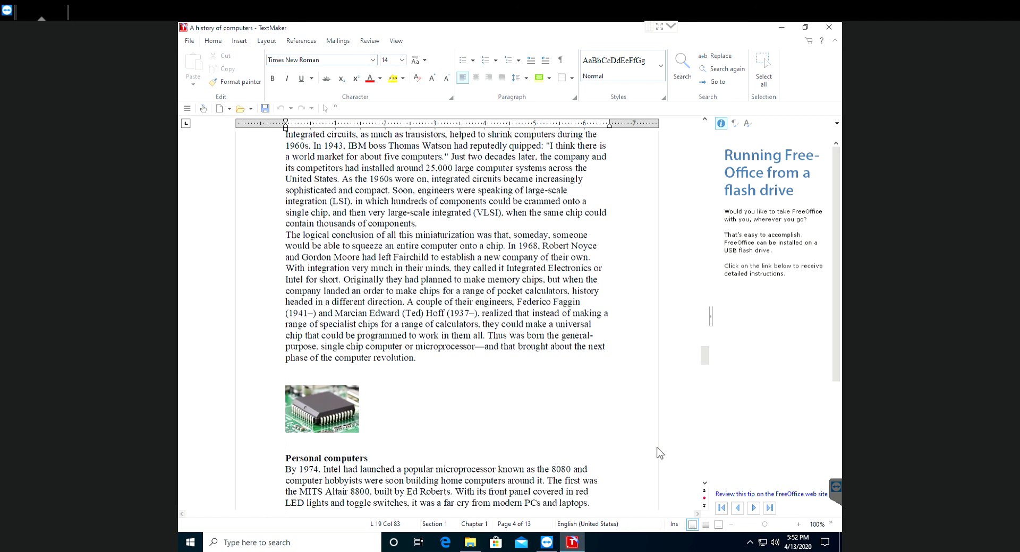
{"action": "mouse_move", "coordinate": [643, 416]}
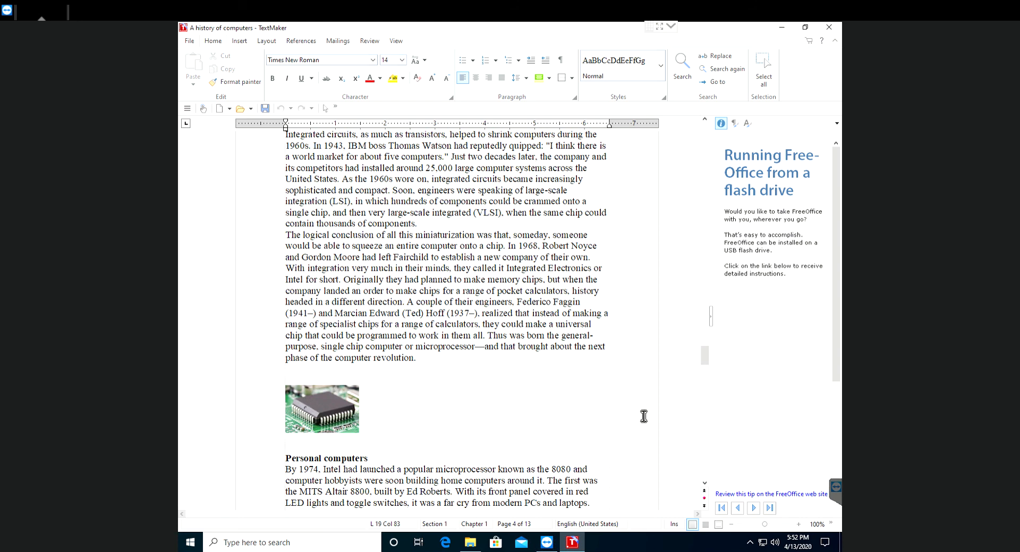